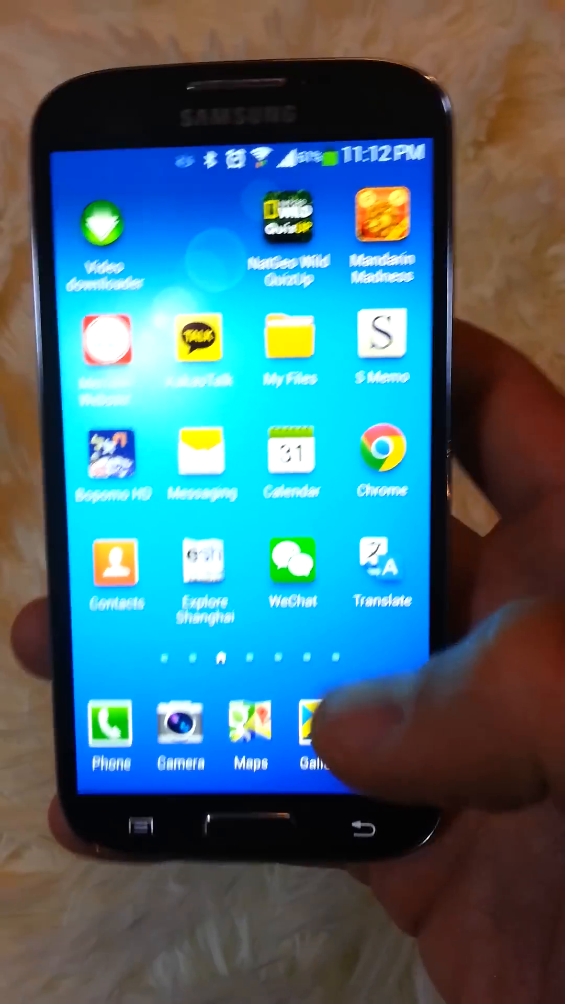
Open the phone's Settings to reach the Accounts page
click(314, 727)
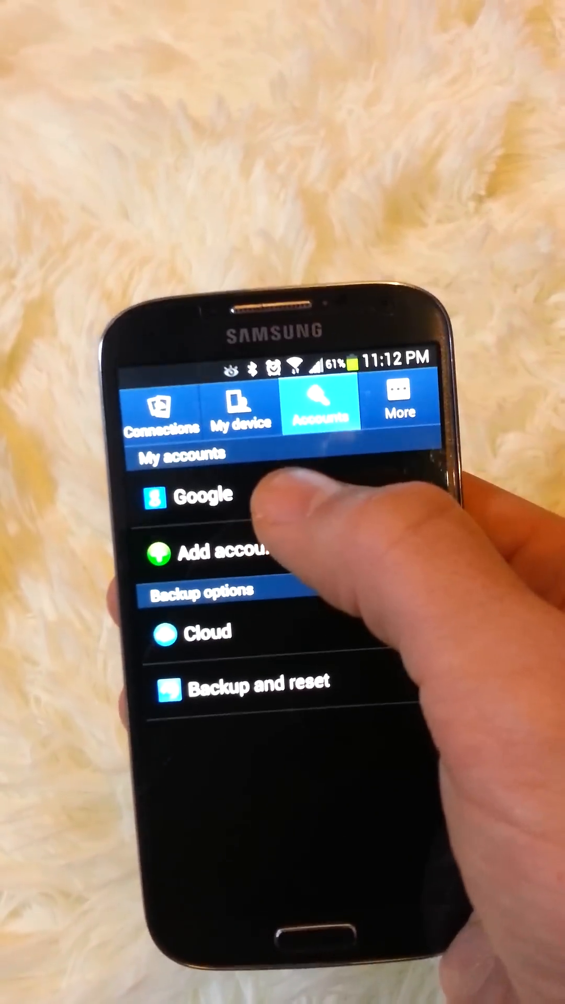
Uncheck Sync Picasa Web albums in the Google account's sync options
click(205, 496)
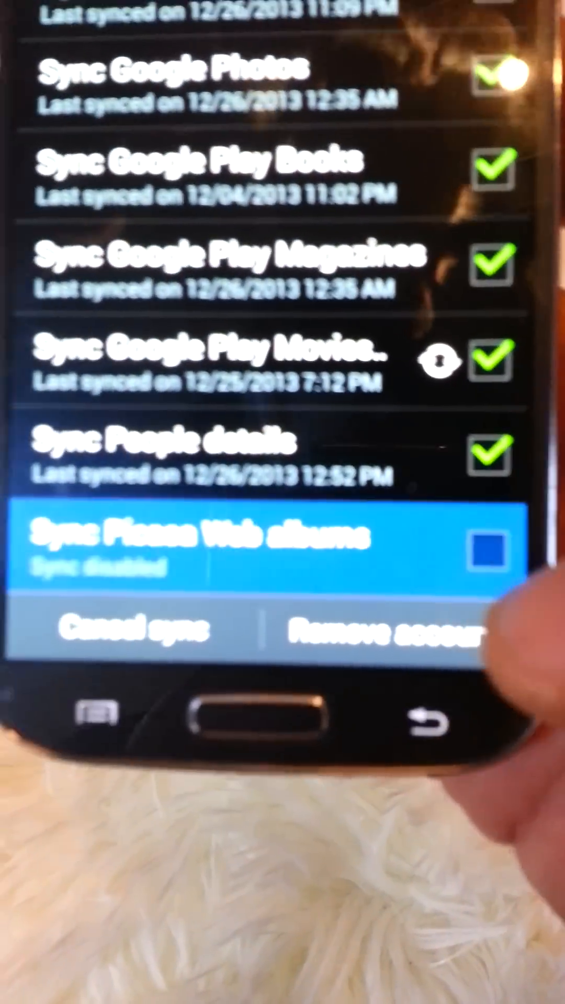
click(490, 551)
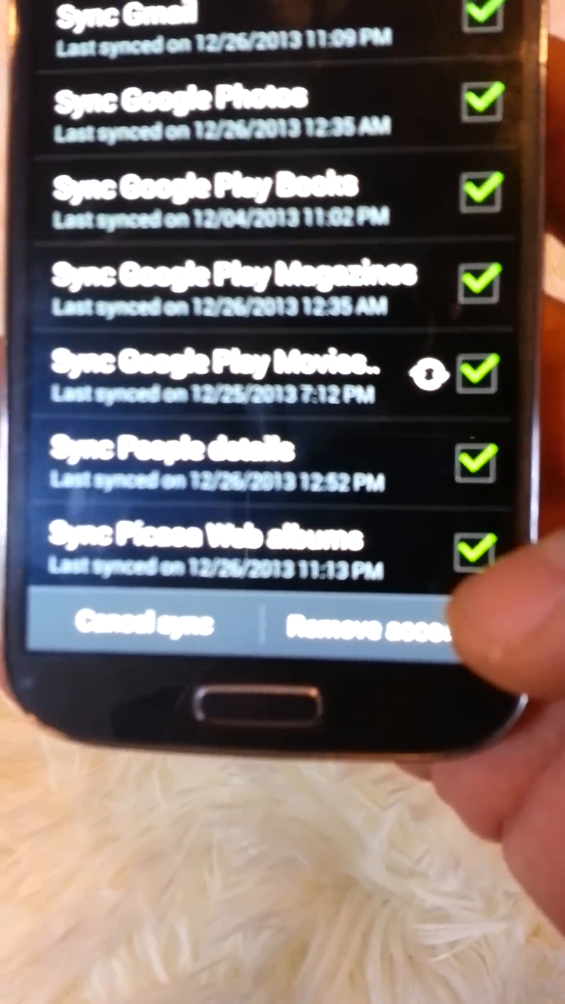
click(475, 552)
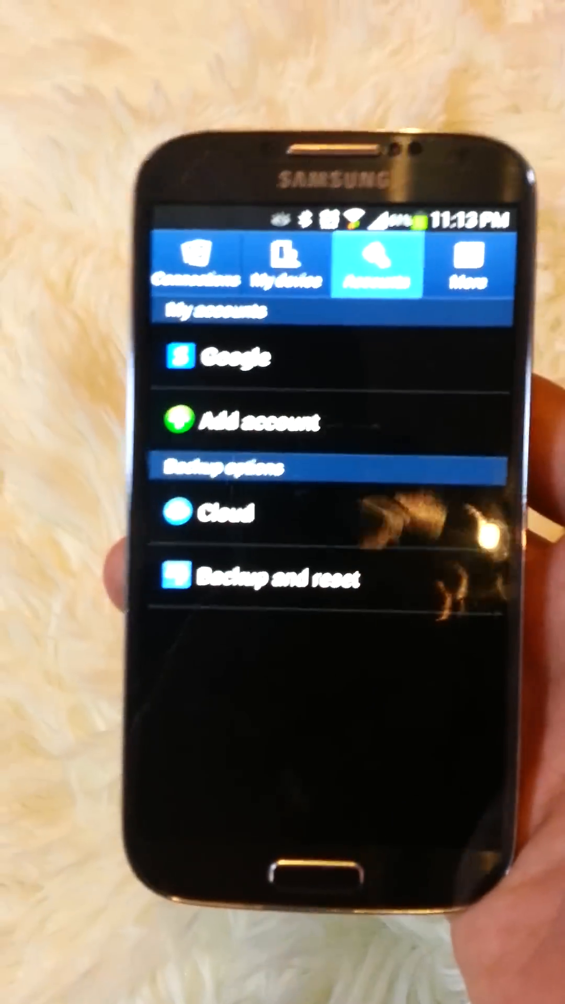
Open Application manager from the More tab and scroll through the All apps list
click(471, 263)
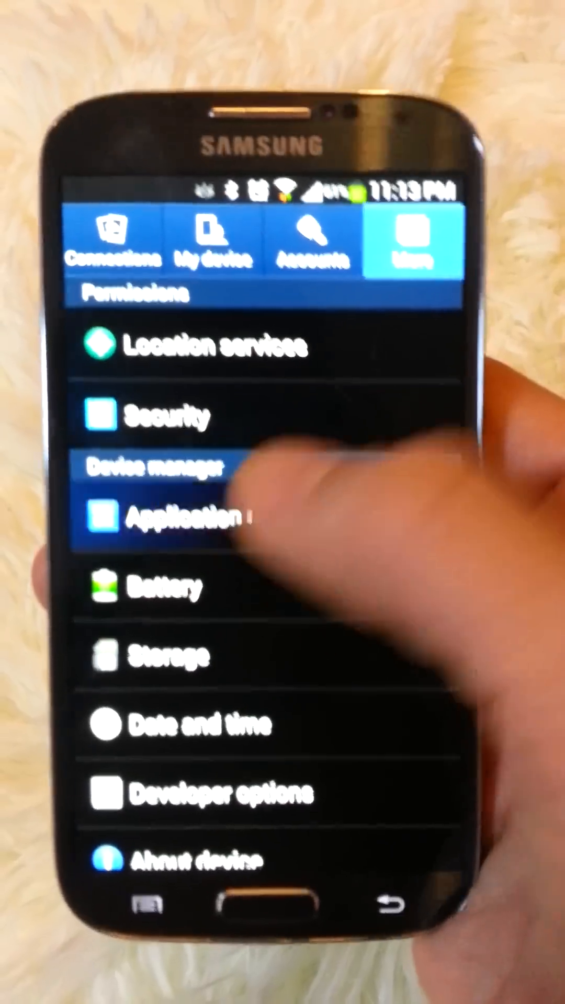
click(179, 531)
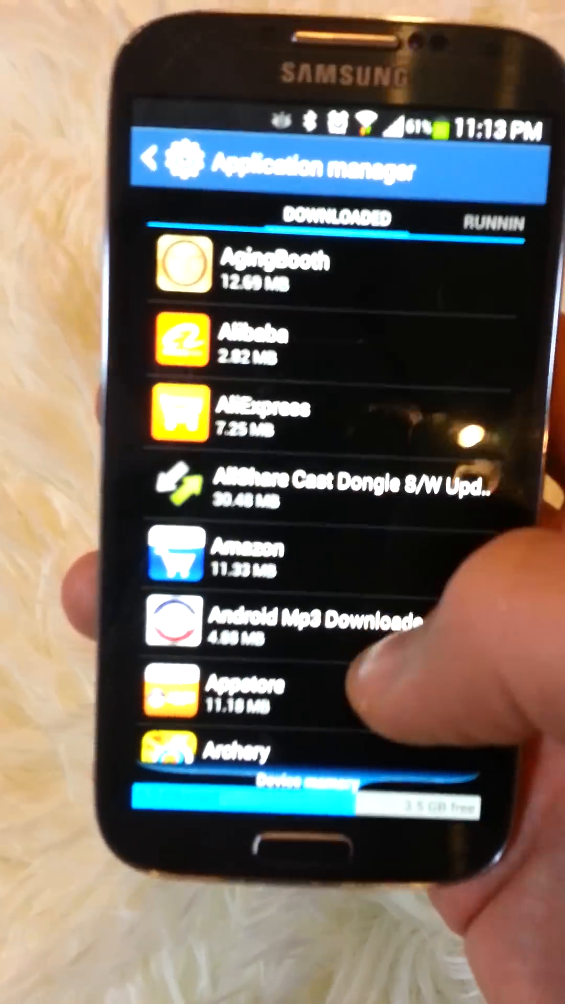
scroll(down, 3)
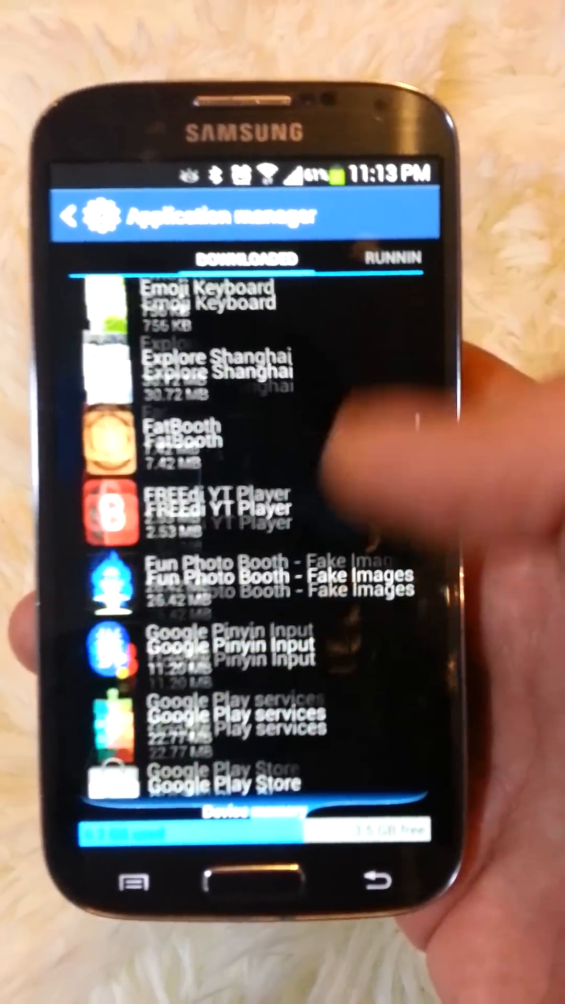
scroll(down, 3)
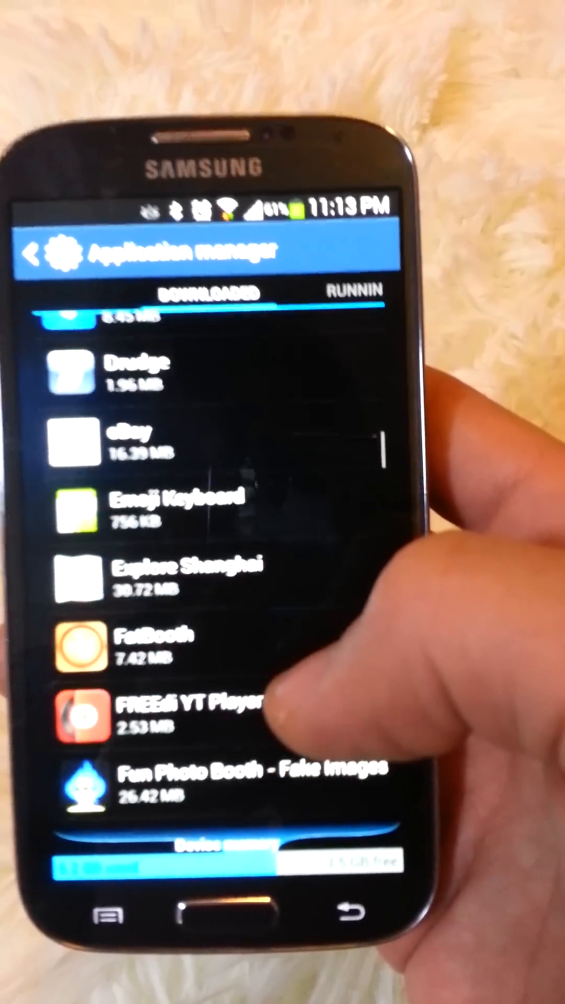
scroll(down, 3)
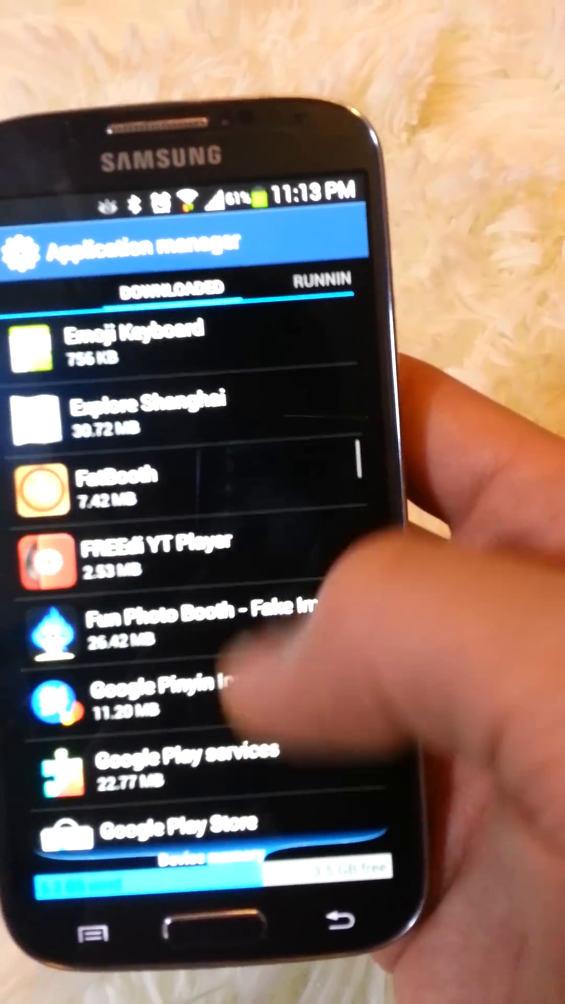
scroll(down, 3)
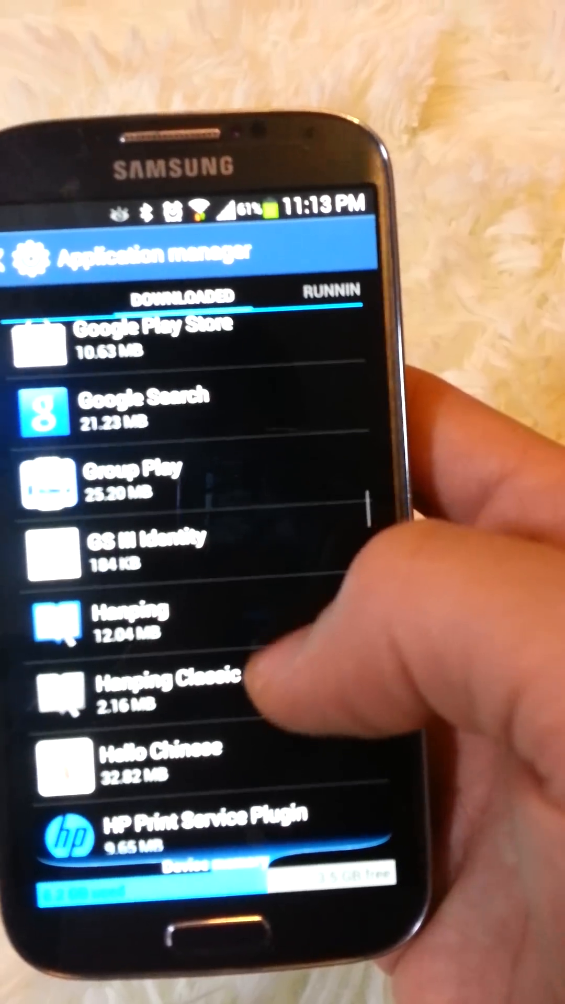
scroll(down, 3)
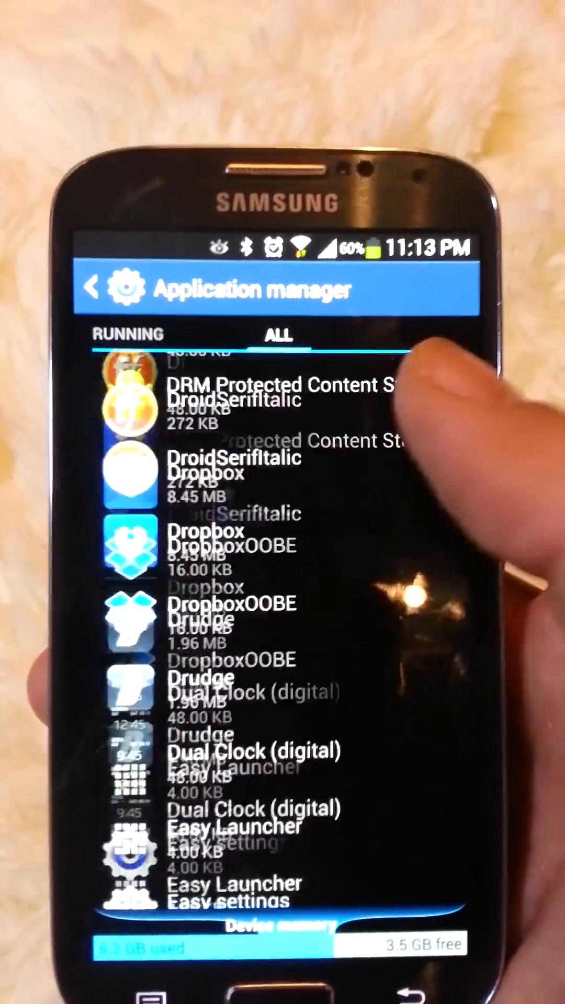
Scroll down to the Gallery app and clear its cached files
scroll(down, 3)
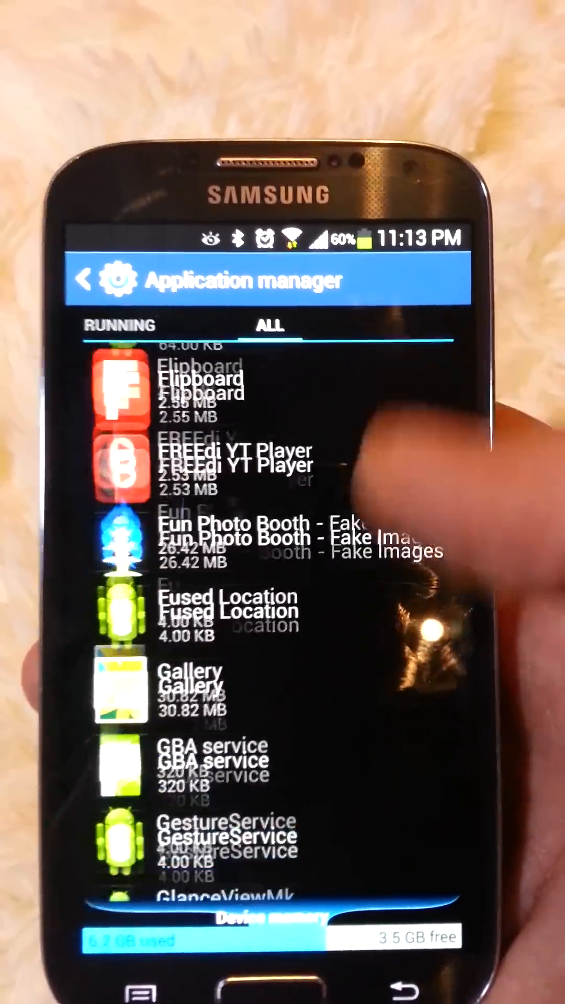
scroll(down, 3)
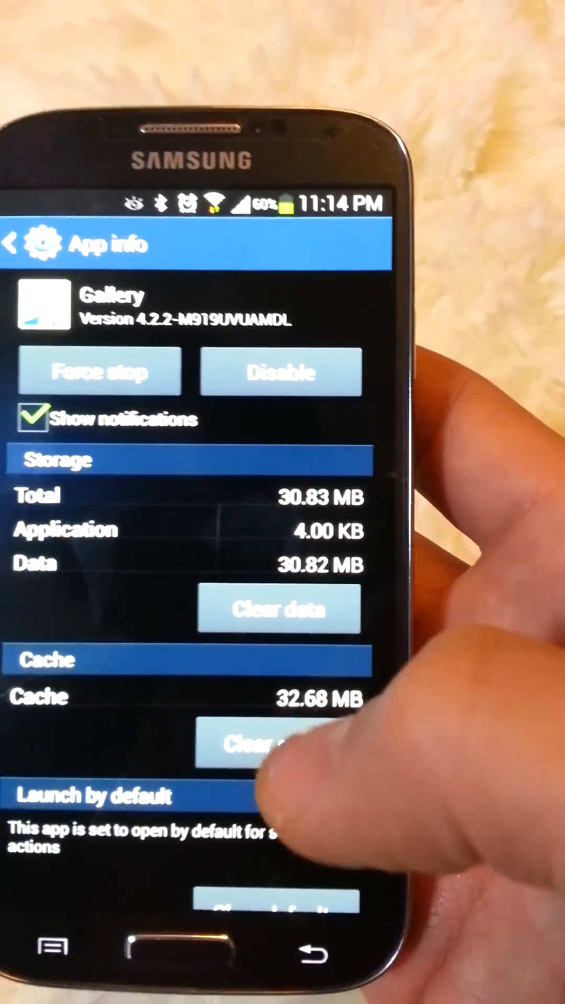
click(279, 608)
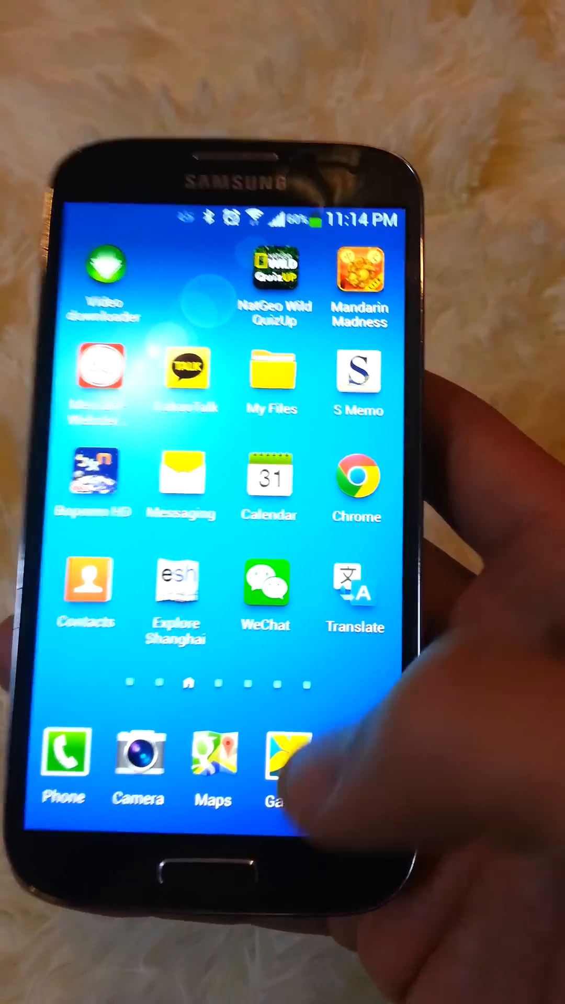
Launch Gallery from the dock to check whether Picasa albums remain
click(286, 758)
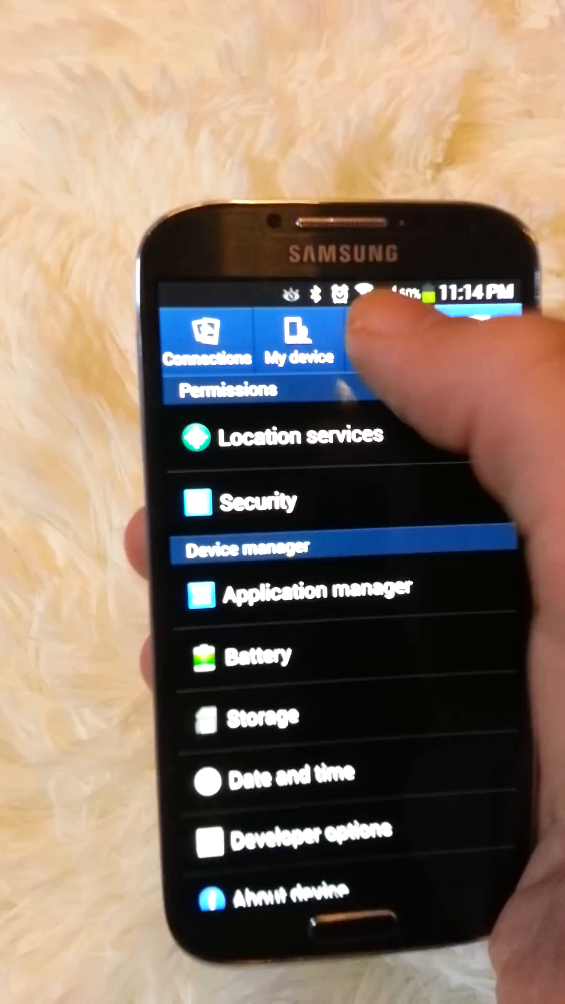
Under Accounts, open the Google account and re-check Sync Picasa Web albums
click(336, 326)
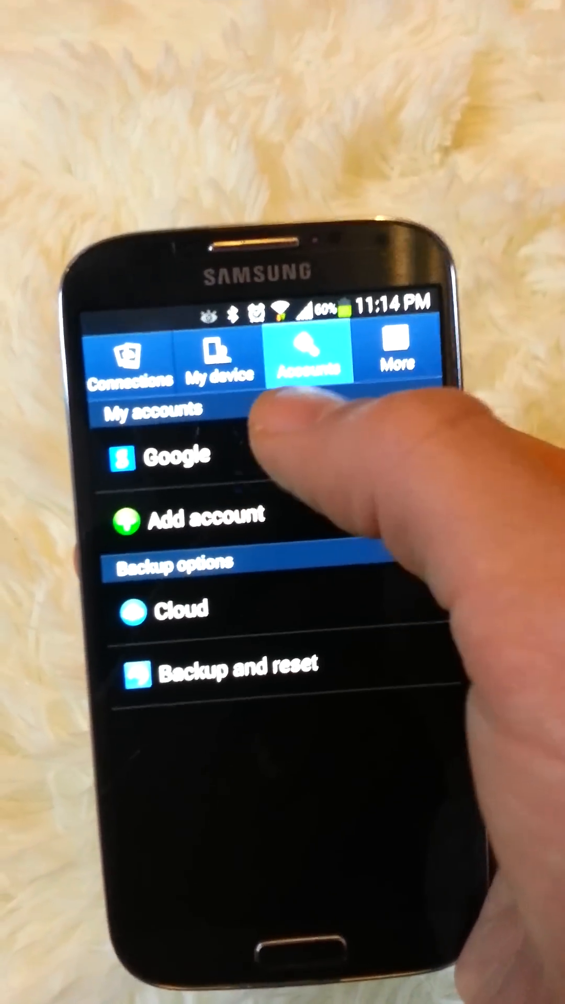
click(173, 456)
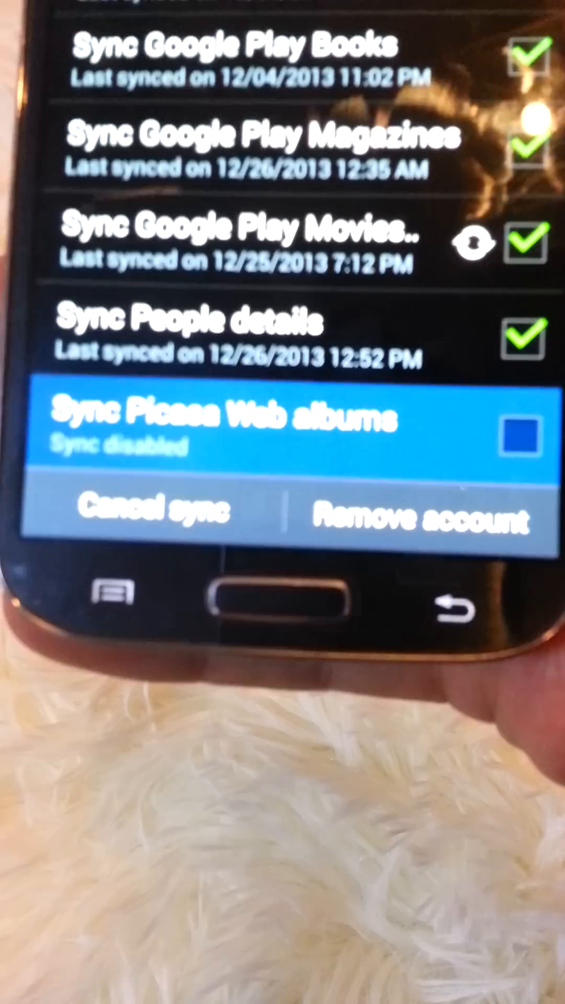
click(525, 440)
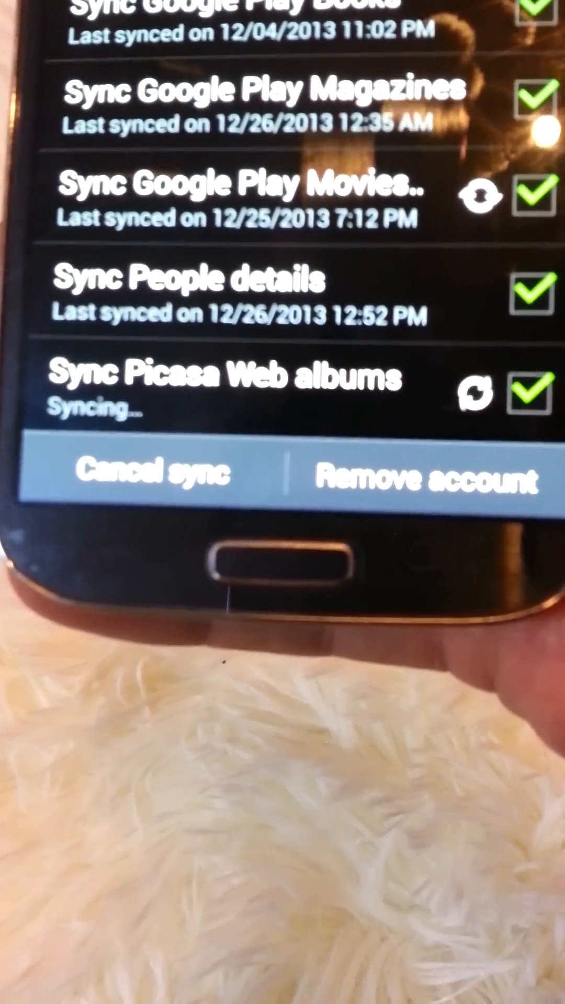